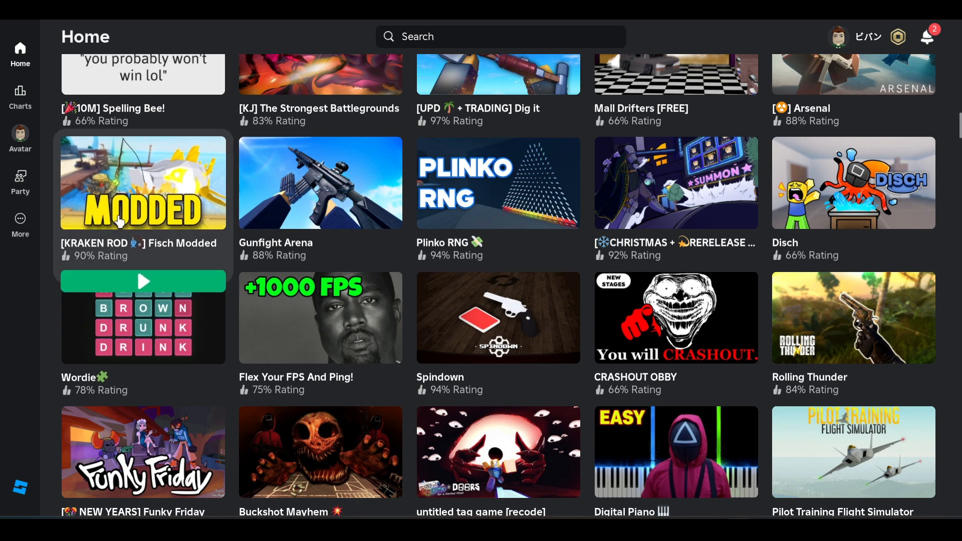
Leave the Home listings for the More page via the left sidebar
scroll("up", 3)
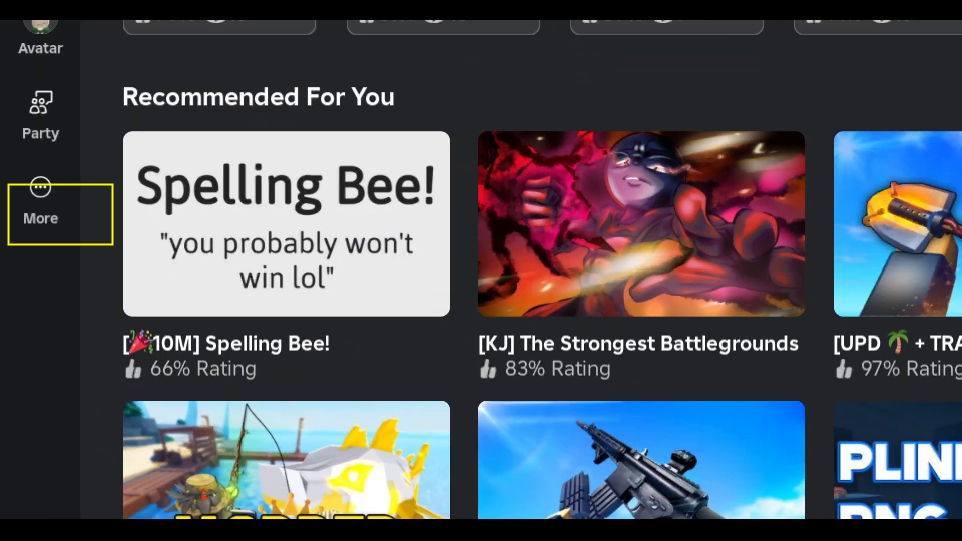
left_click(41, 209)
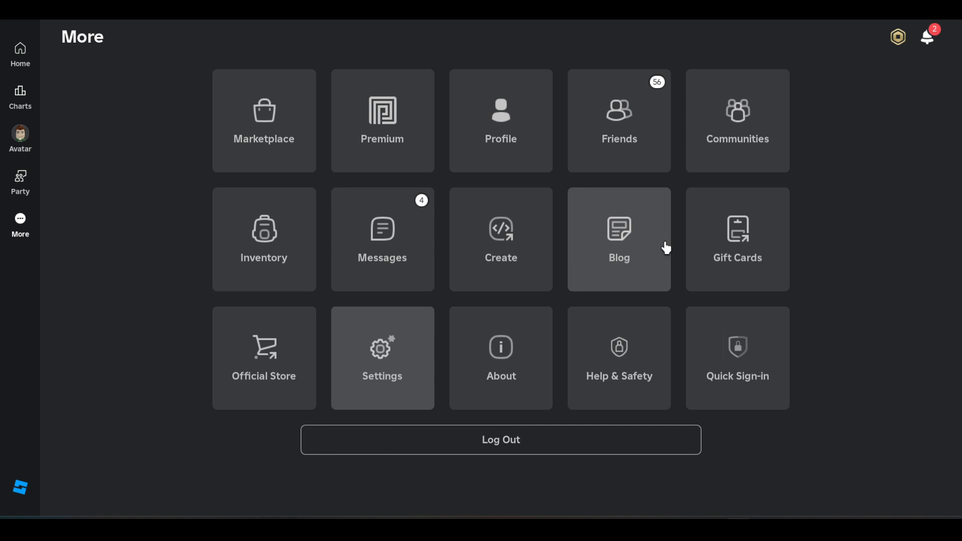
Go into Settings and choose Privacy & content maturity
left_click(382, 358)
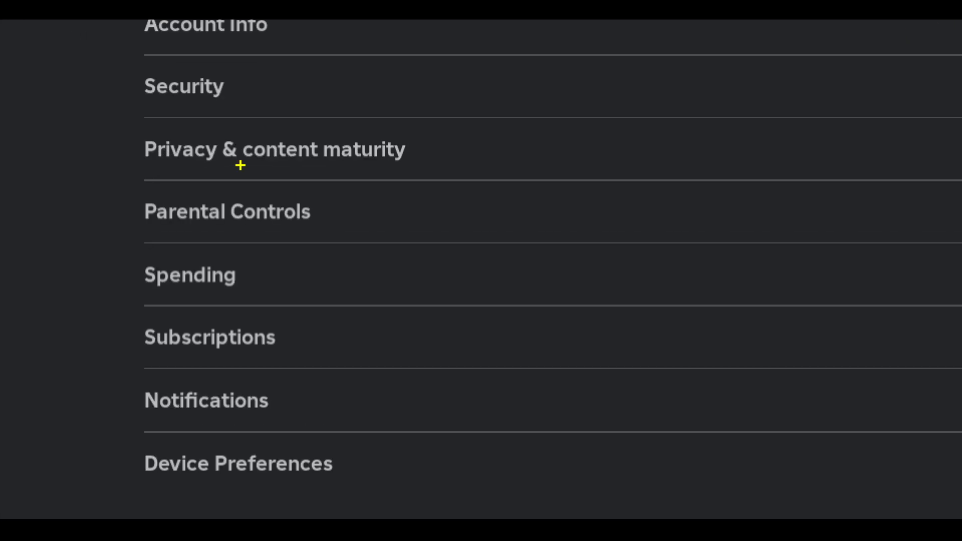
left_click(273, 149)
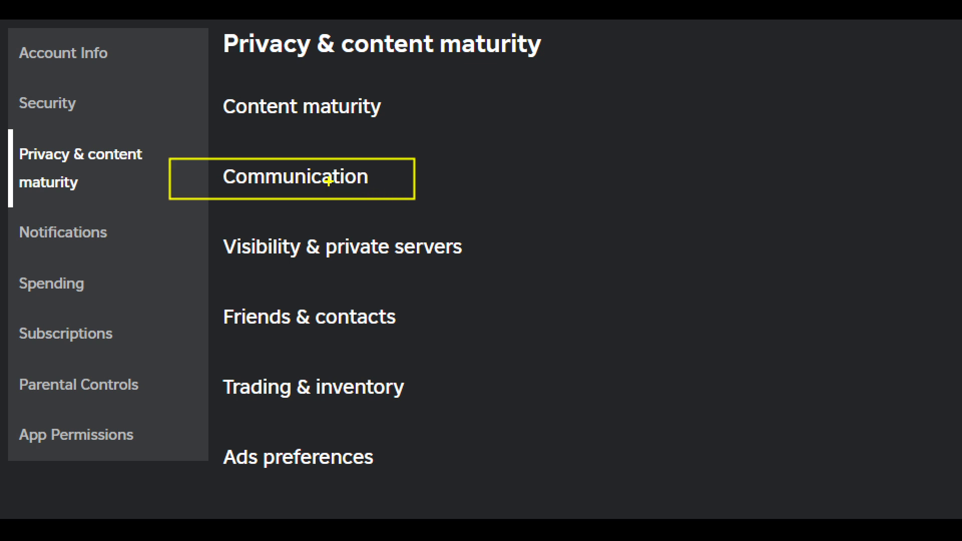
Reach the Voice Chat settings with Enable Microphone under Communication
left_click(295, 176)
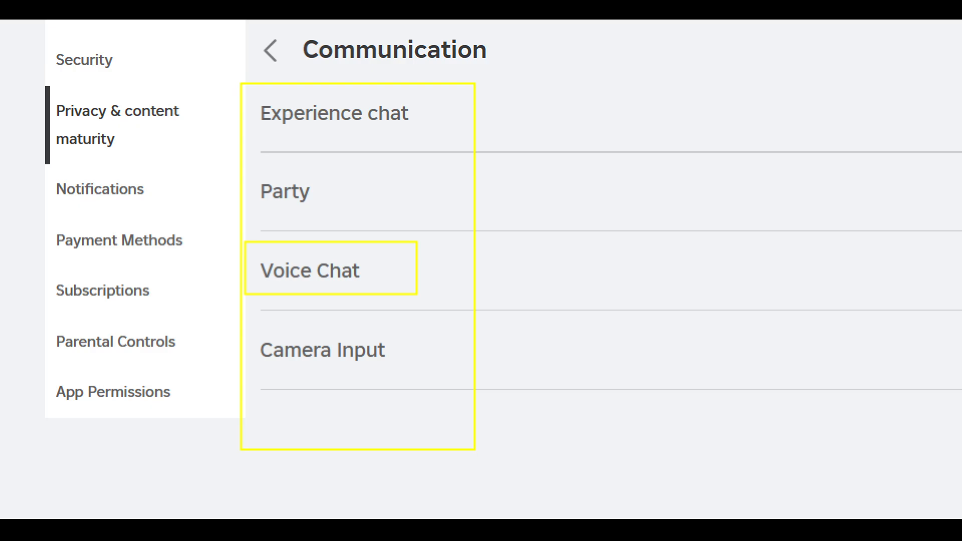
left_click(310, 270)
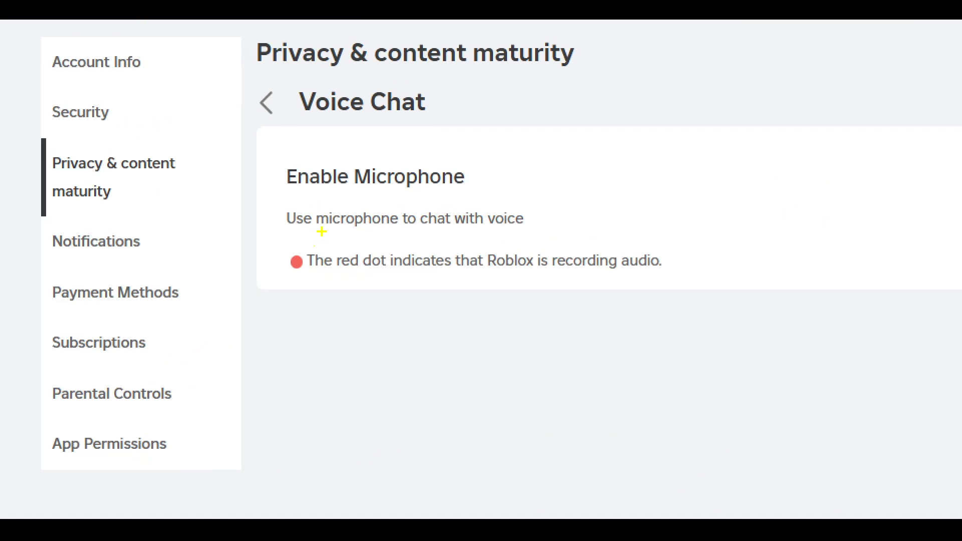
mouse_move(397, 231)
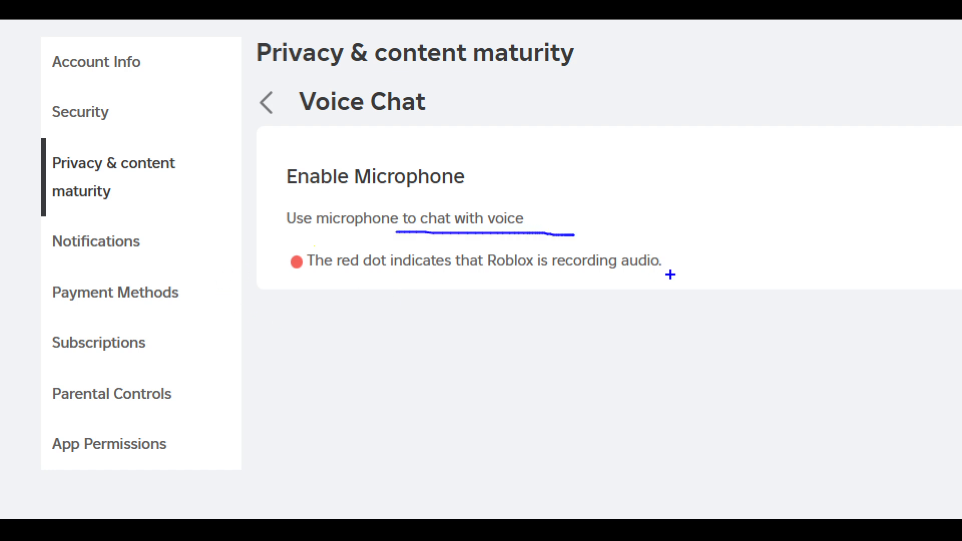
mouse_move(371, 158)
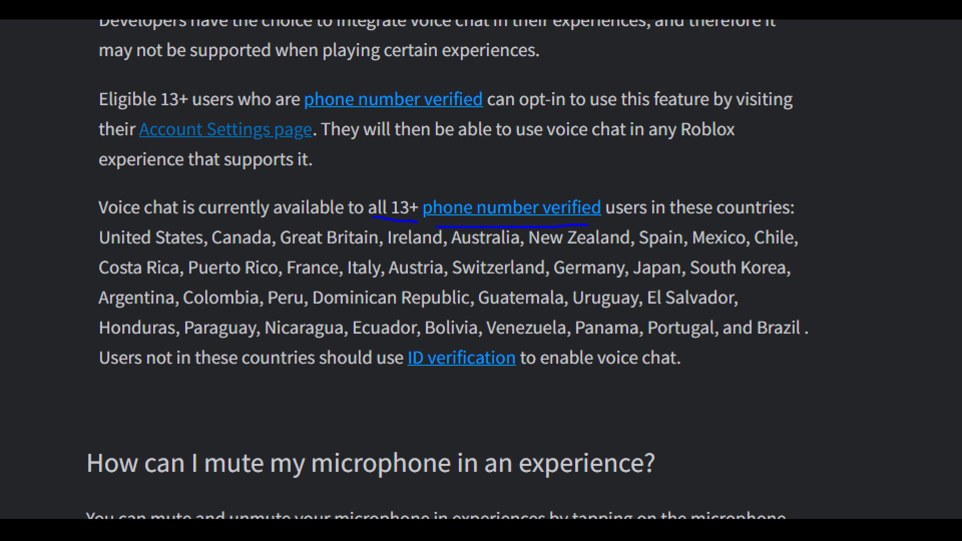
Circle the ID verification requirement and underline the voice chat eligibility sentence
left_click_drag(152, 381, 468, 366)
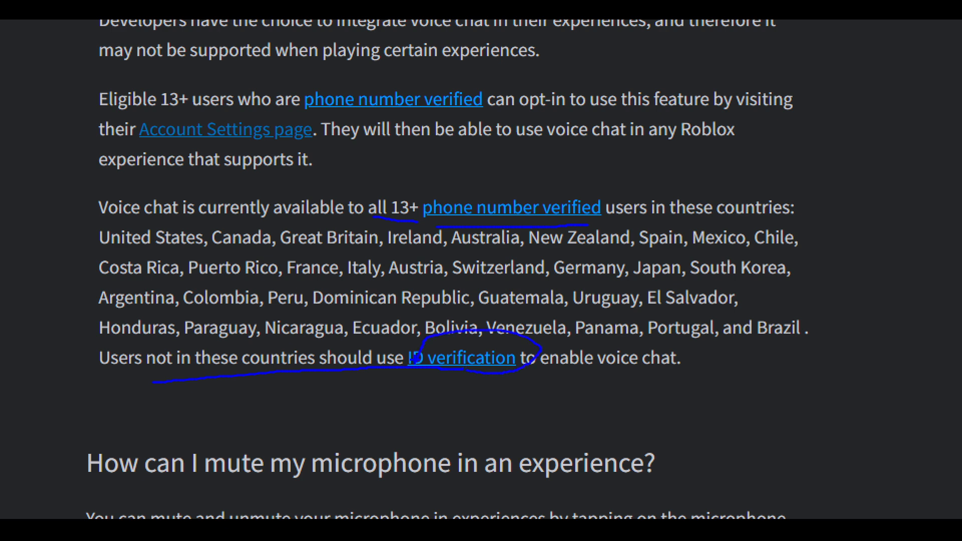
left_click_drag(603, 389, 711, 389)
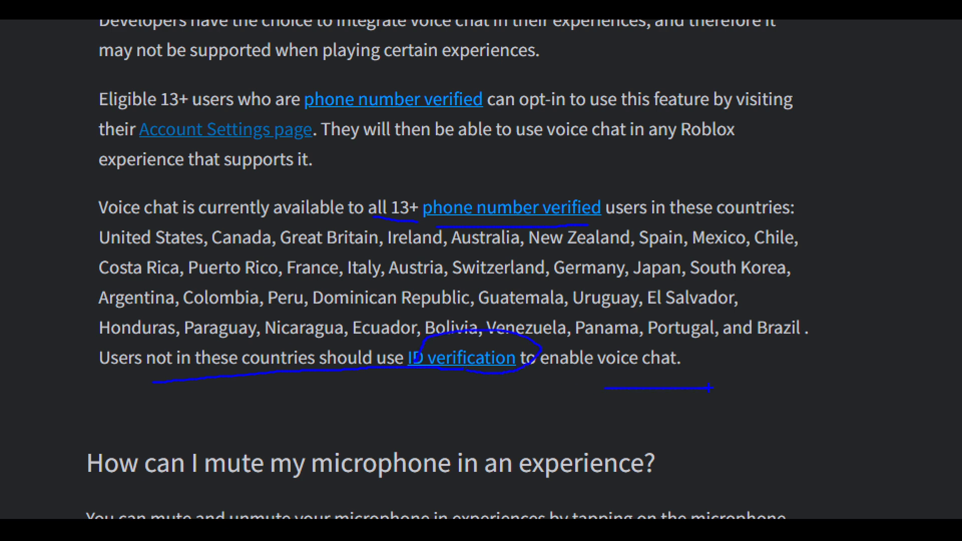